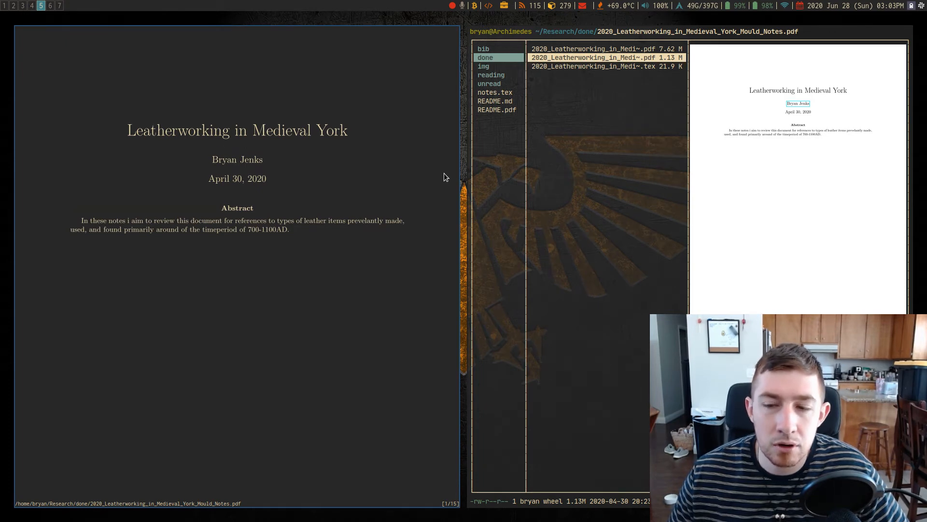
Step: Scroll the recoloured leatherworking notes from the title page to the last page, 15/15
{"action": "scroll", "scroll_direction": "down", "scroll_amount": 3}
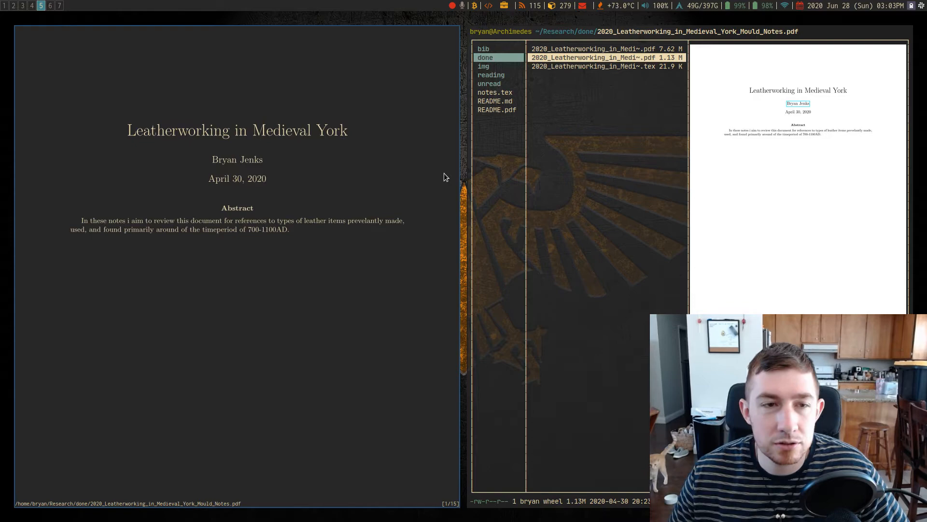
{"action": "scroll", "scroll_direction": "down", "scroll_amount": 3}
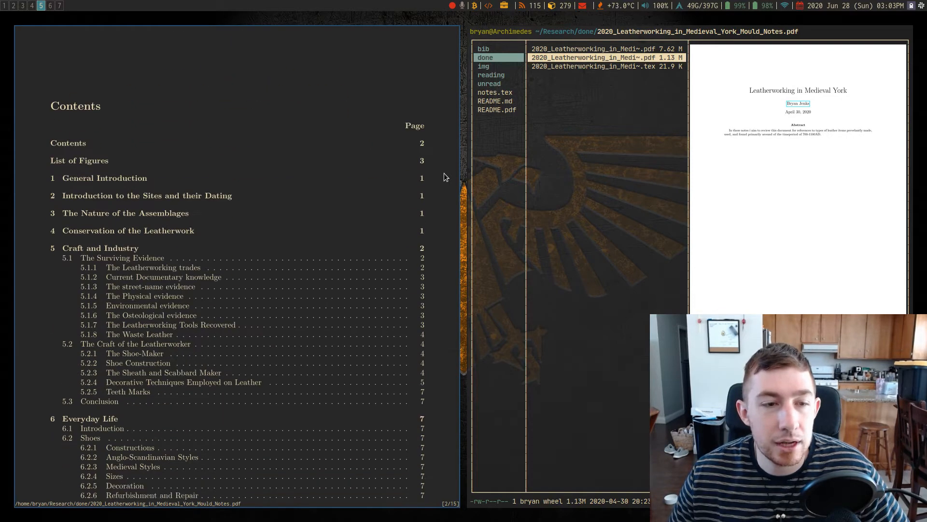
{"action": "scroll", "scroll_direction": "down", "scroll_amount": 3}
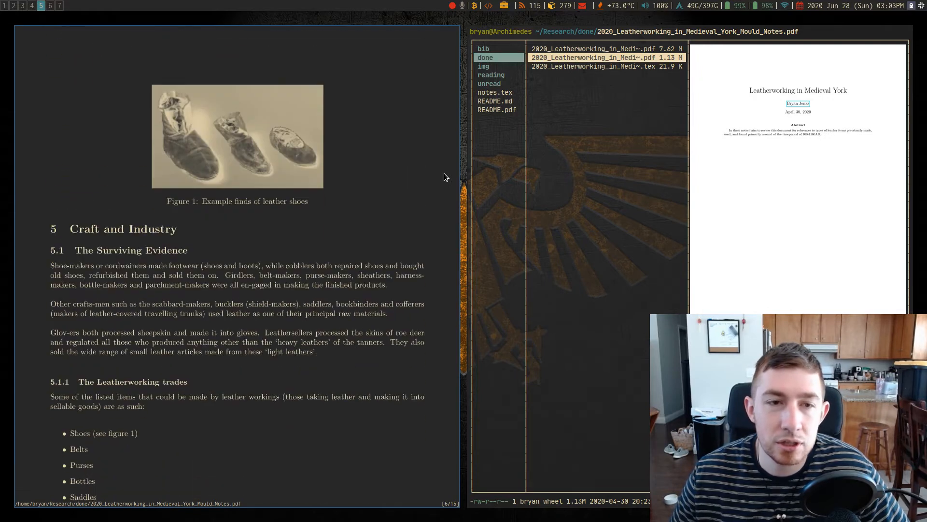
{"action": "mouse_move", "coordinate": [241, 106]}
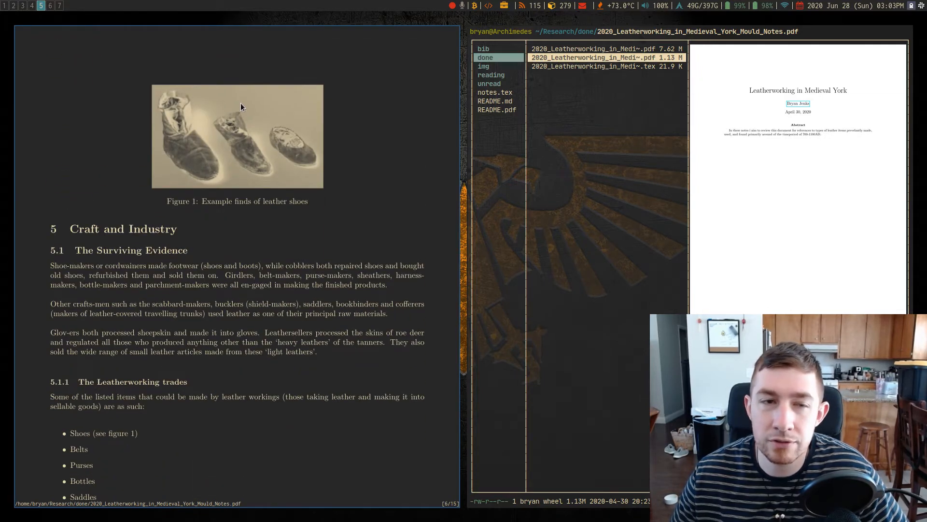
{"action": "mouse_move", "coordinate": [379, 140]}
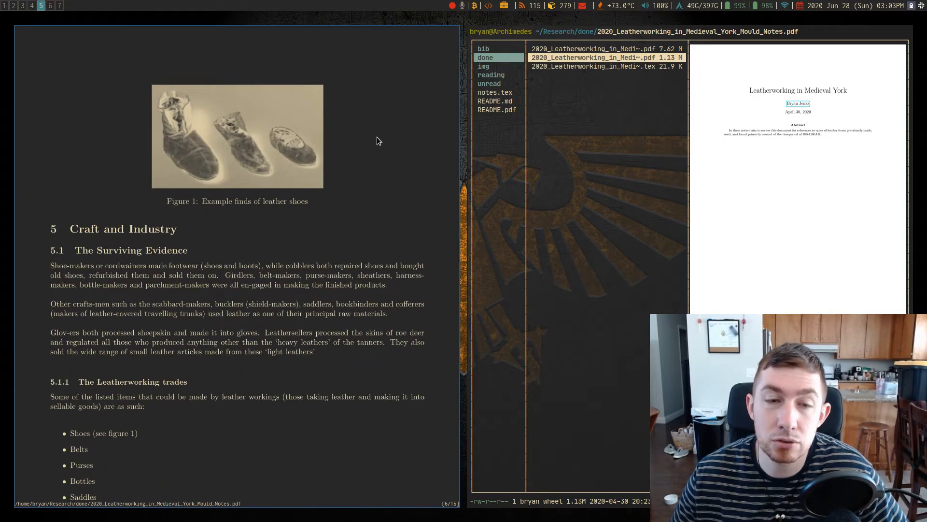
{"action": "mouse_move", "coordinate": [372, 131]}
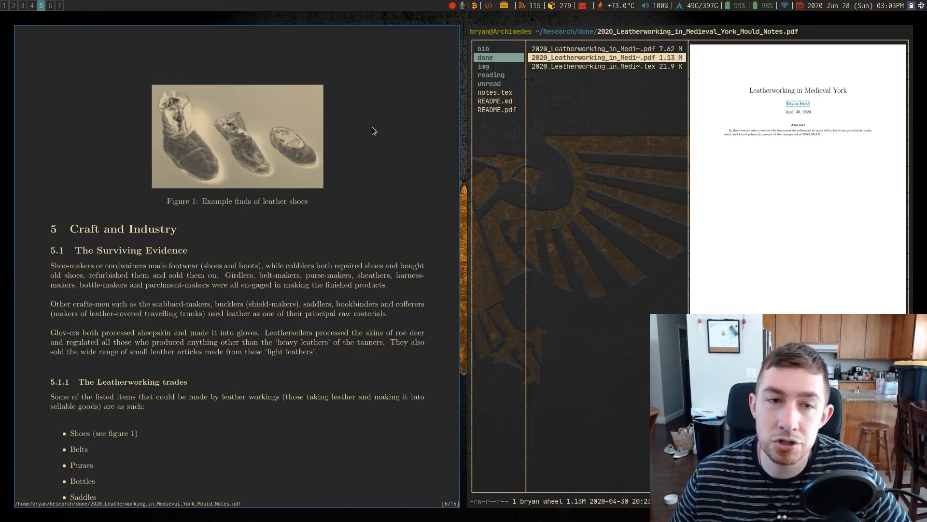
{"action": "mouse_move", "coordinate": [382, 131]}
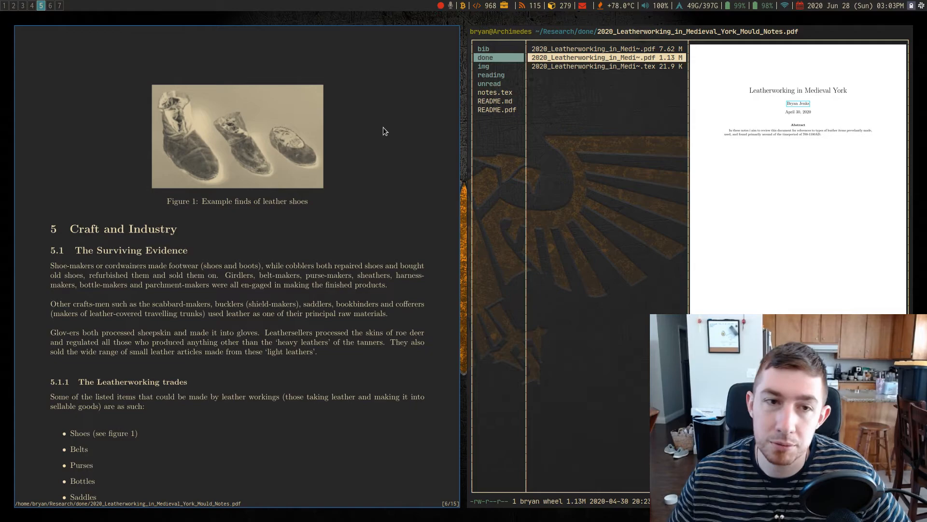
{"action": "scroll", "scroll_direction": "down", "scroll_amount": 3}
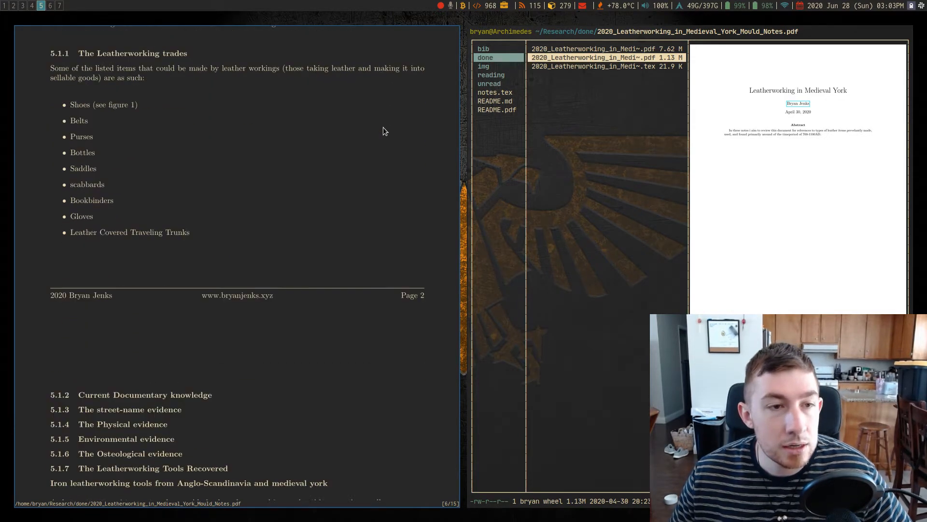
{"action": "scroll", "scroll_direction": "down", "scroll_amount": 3}
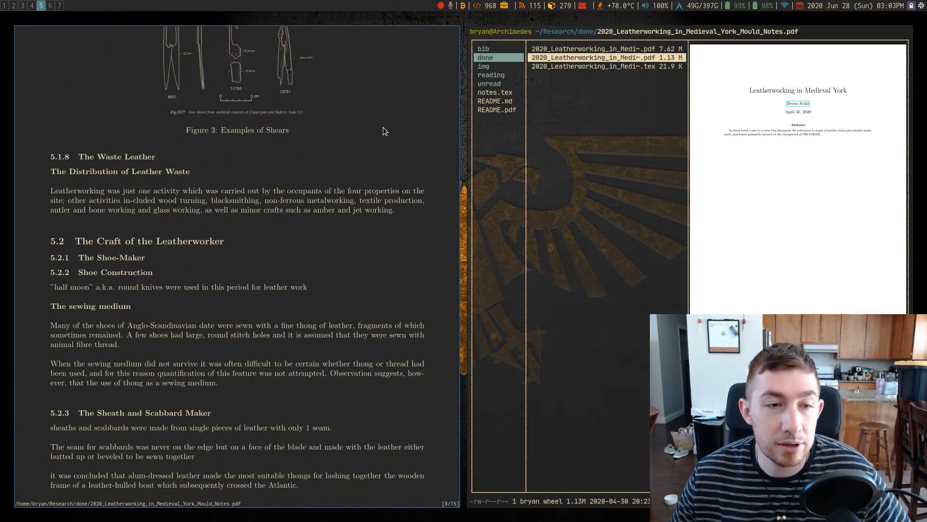
{"action": "scroll", "scroll_direction": "down", "scroll_amount": 3}
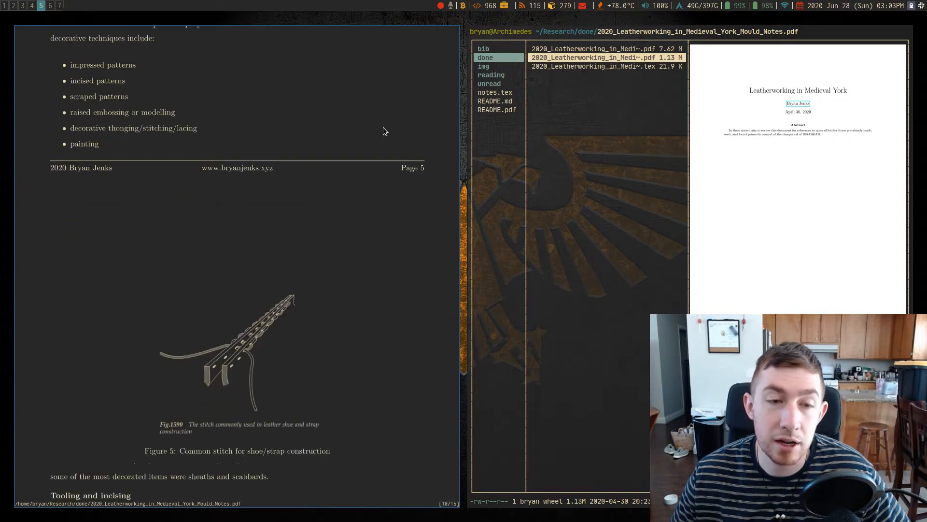
{"action": "scroll", "scroll_direction": "down", "scroll_amount": 3}
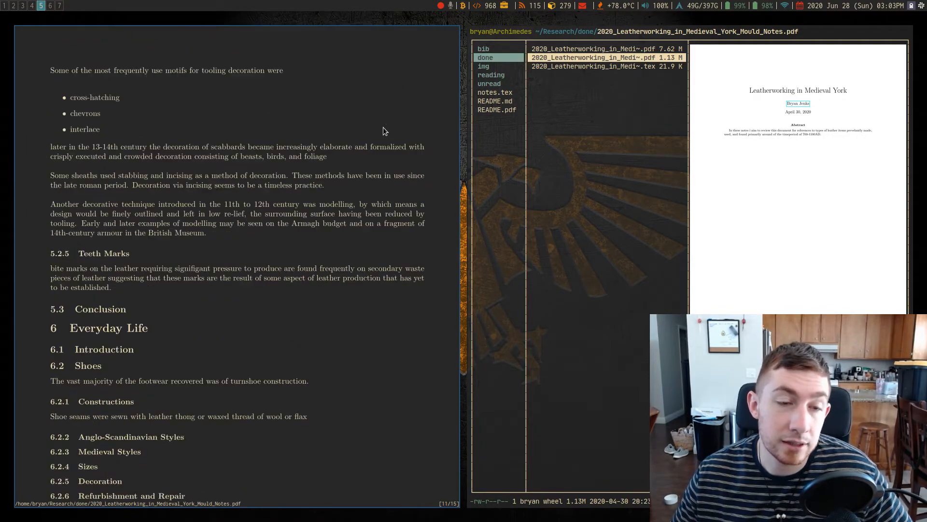
{"action": "scroll", "scroll_direction": "down", "scroll_amount": 3}
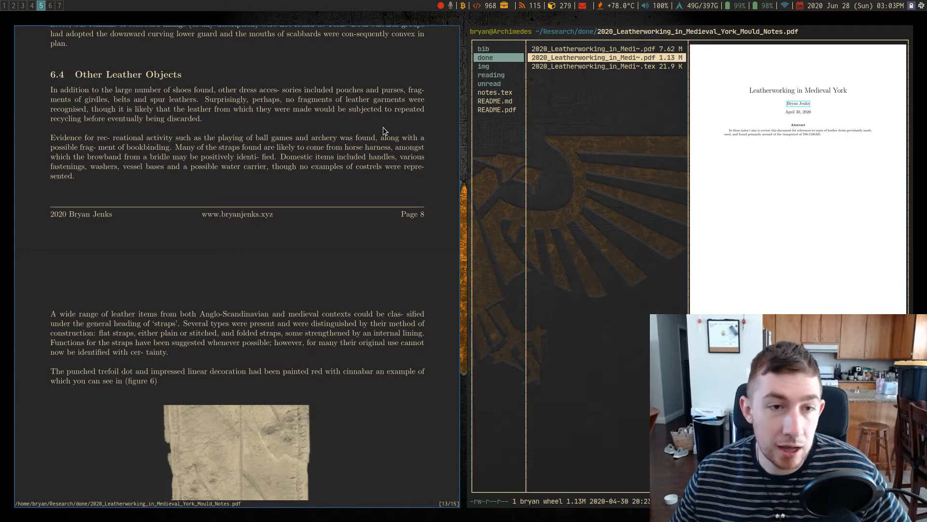
{"action": "scroll", "scroll_direction": "down", "scroll_amount": 3}
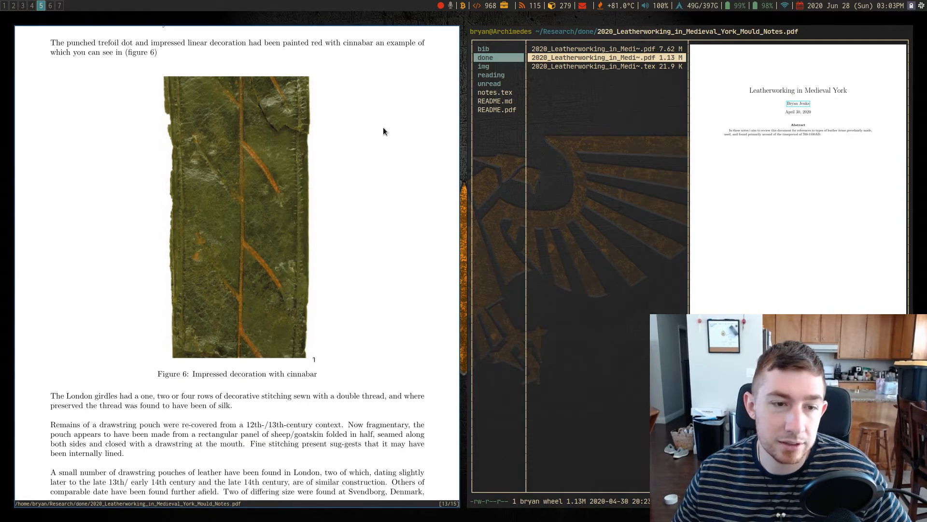
{"action": "scroll", "scroll_direction": "down", "scroll_amount": 3}
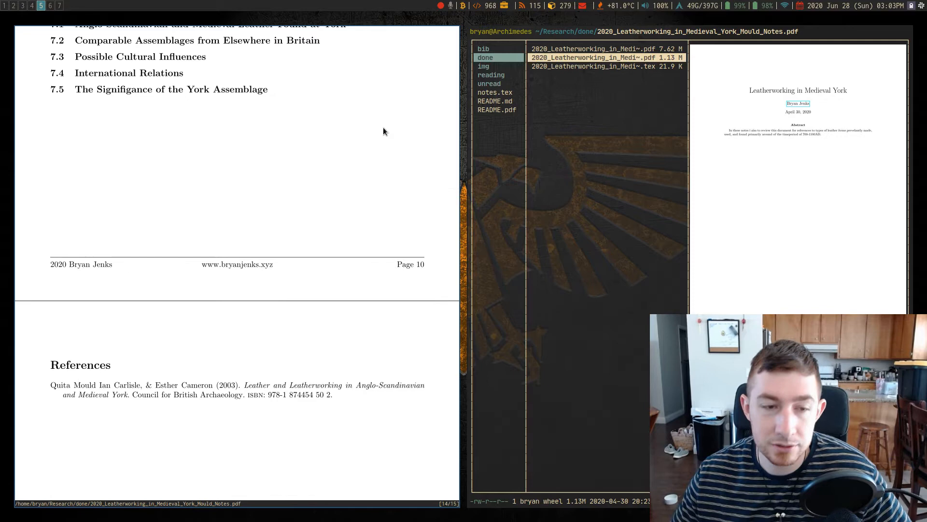
{"action": "scroll", "scroll_direction": "down", "scroll_amount": 3}
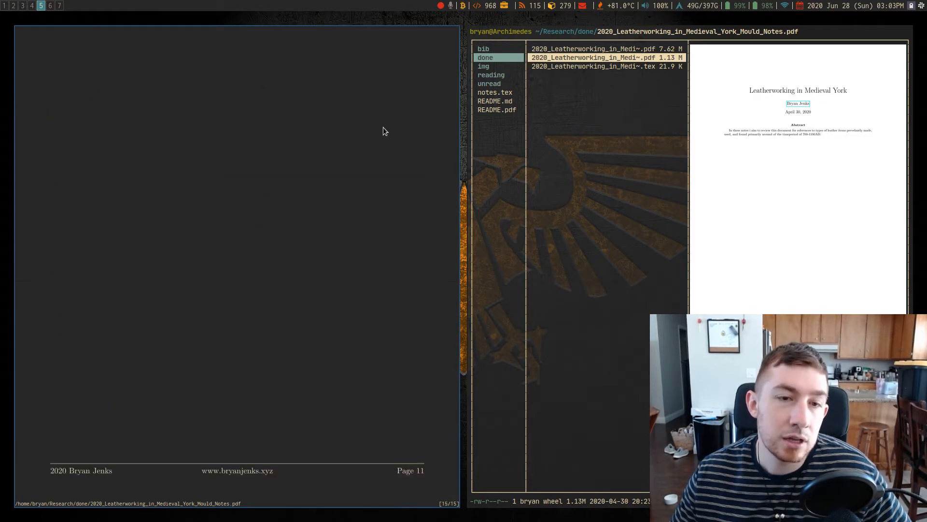
{"action": "scroll", "scroll_direction": "up", "scroll_amount": 3}
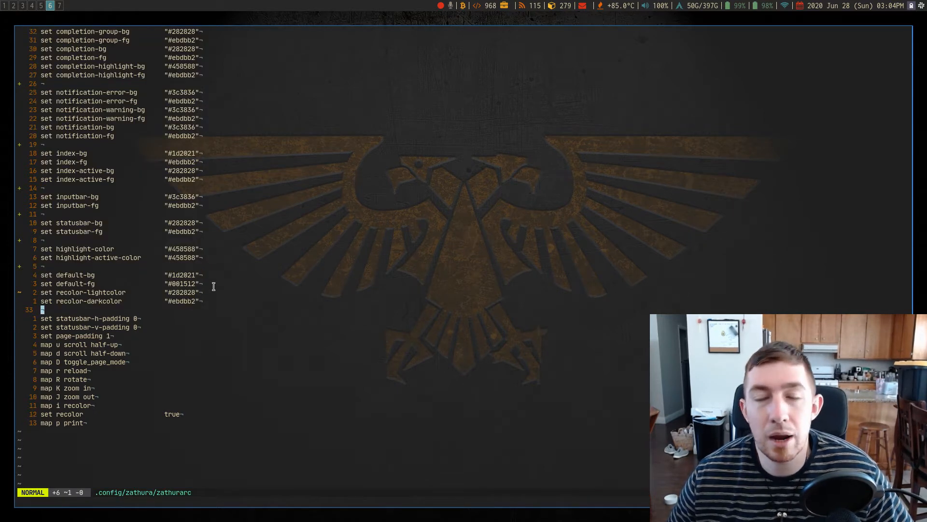
{"action": "mouse_move", "coordinate": [250, 319]}
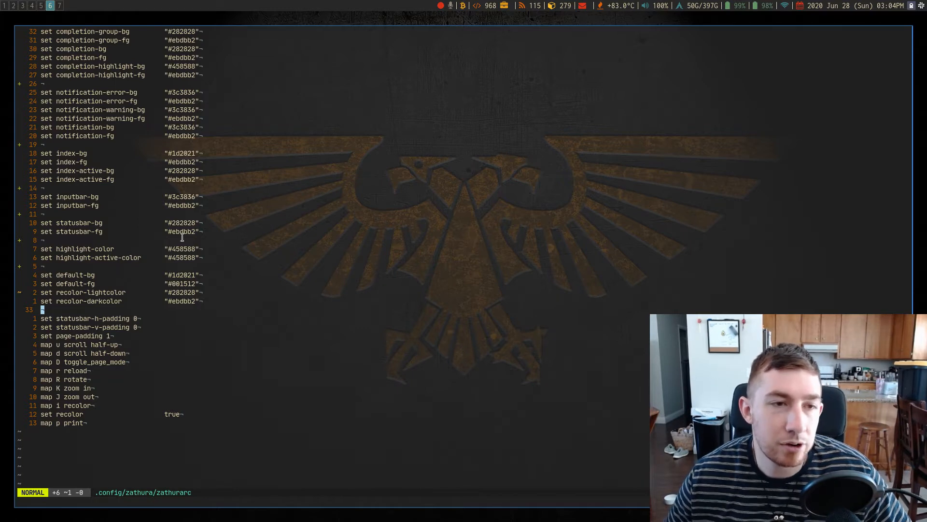
{"action": "mouse_move", "coordinate": [245, 436]}
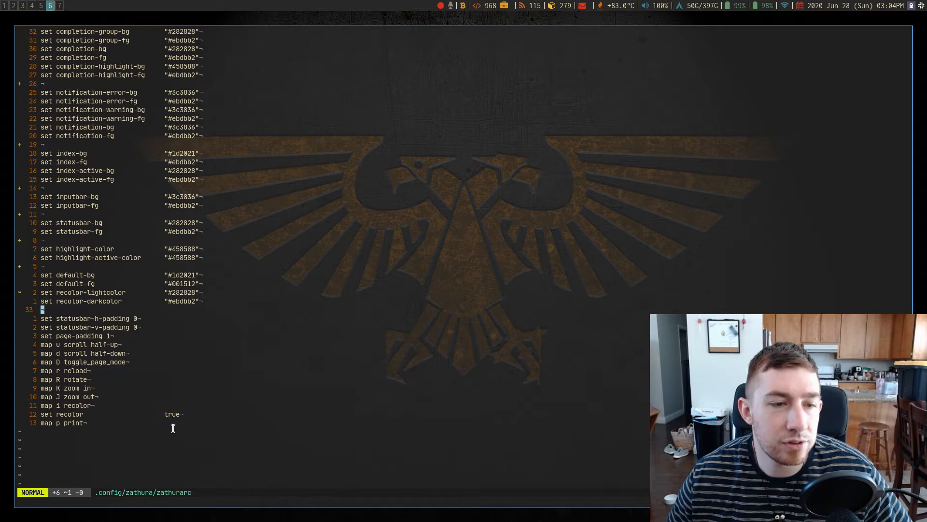
{"action": "key", "text": "v"}
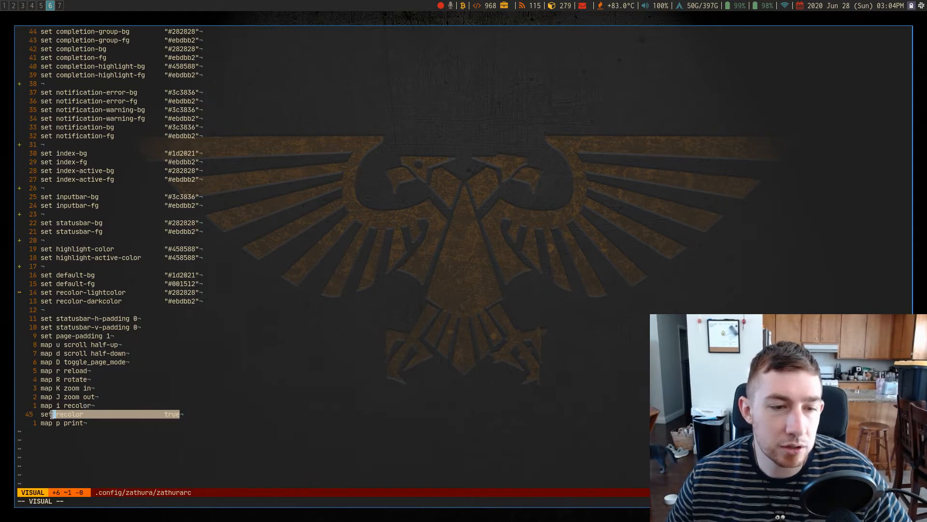
{"action": "key", "text": "Escape"}
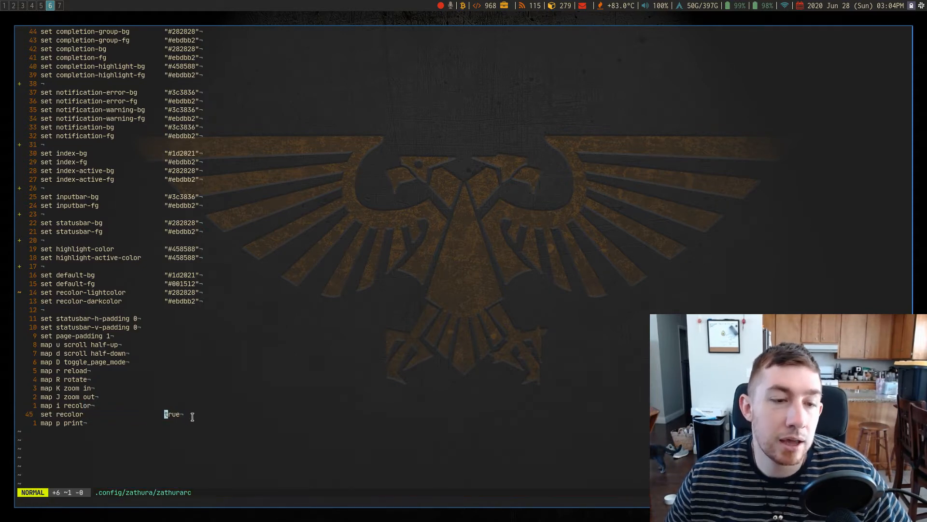
{"action": "key", "text": "v"}
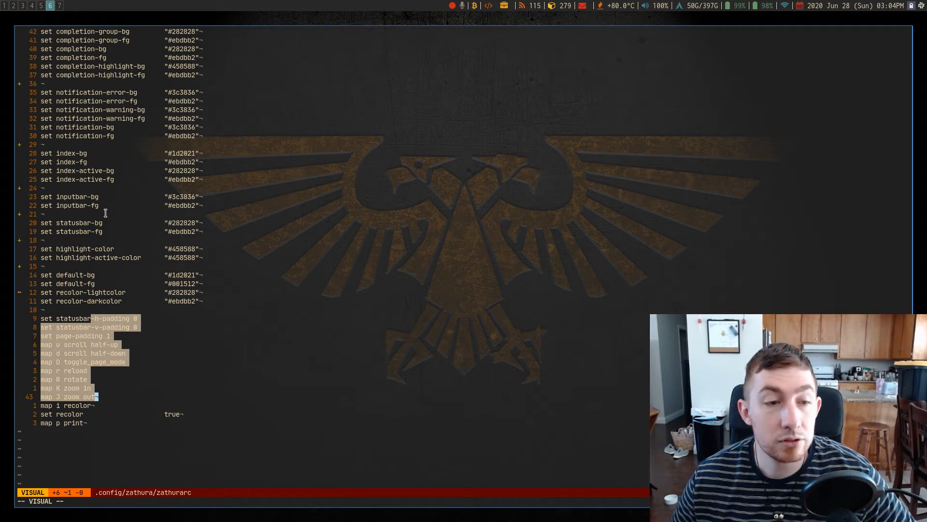
{"action": "mouse_move", "coordinate": [140, 53]}
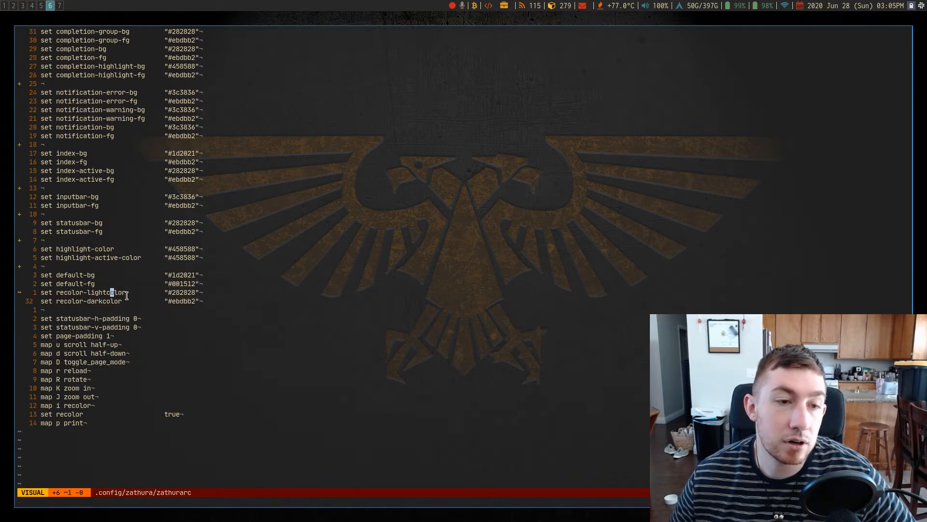
{"action": "key", "text": "Escape"}
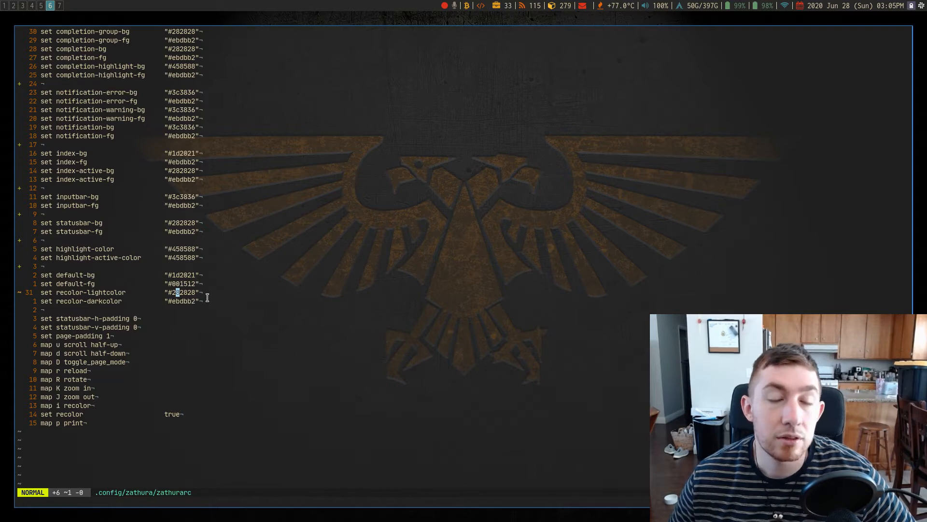
{"action": "mouse_move", "coordinate": [238, 251]}
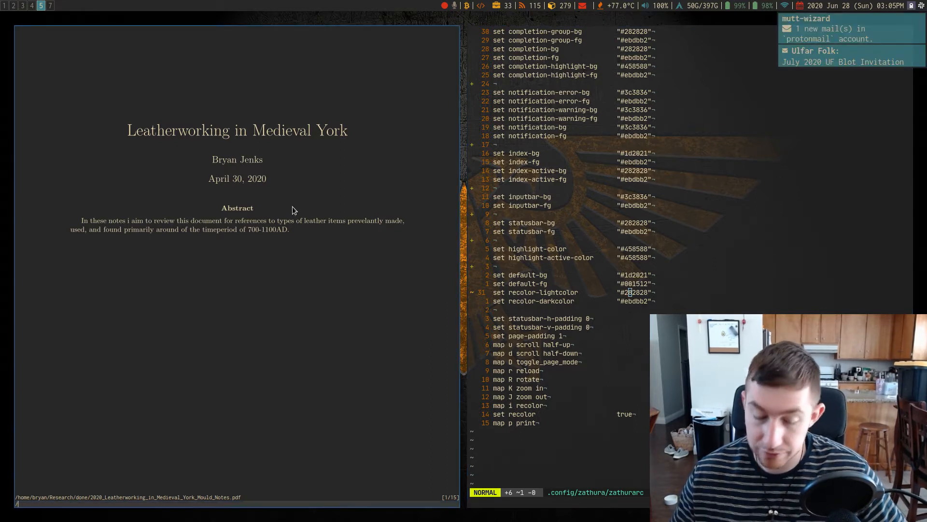
Step: Search the notes for 'Leather' and move to the page with section 5.1.7 on tools
{"action": "type", "text": "leather"}
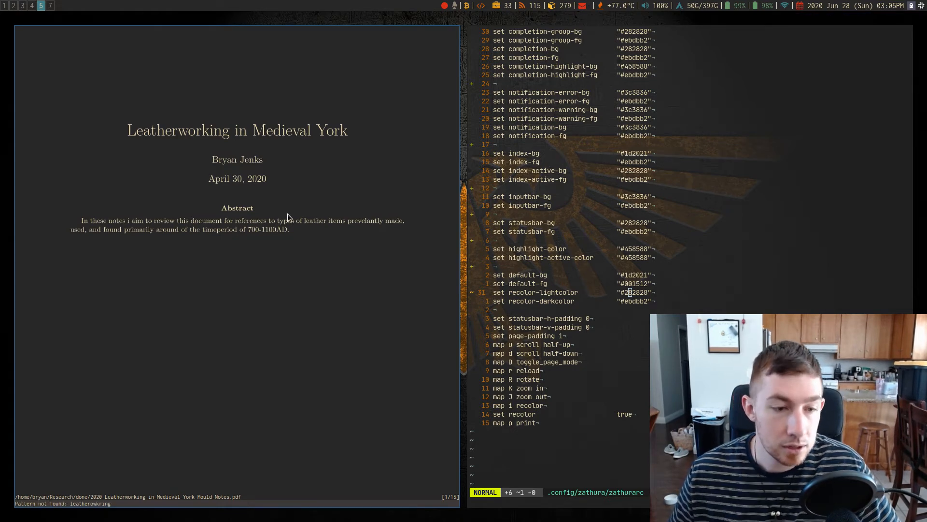
{"action": "type", "text": "Leather"}
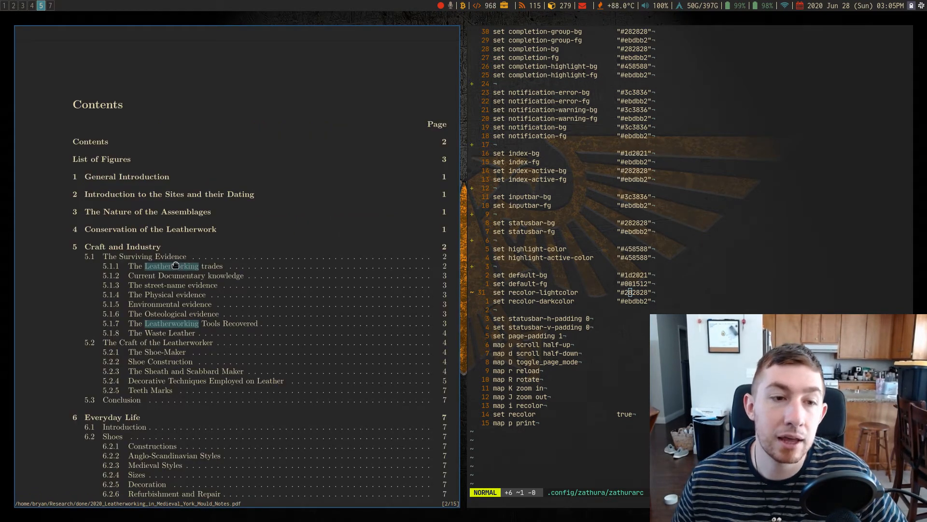
{"action": "mouse_move", "coordinate": [282, 272]}
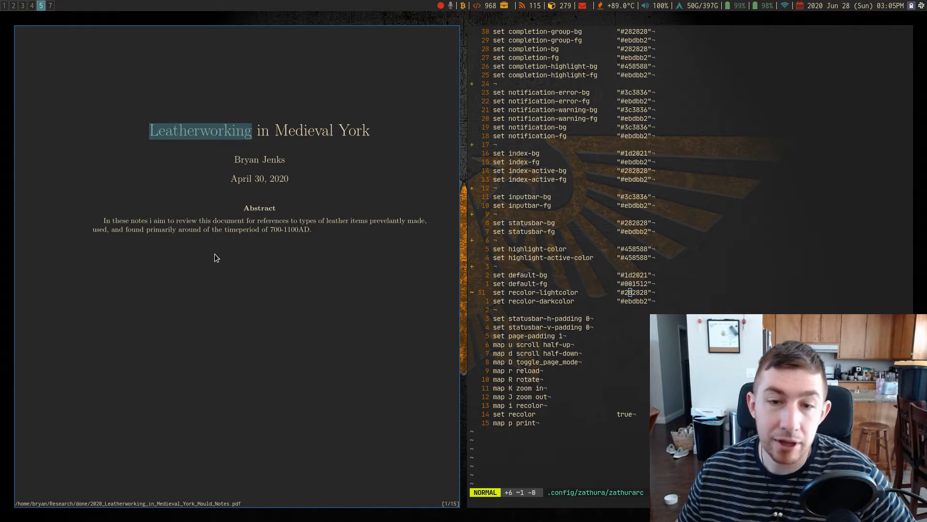
{"action": "scroll", "scroll_direction": "down", "scroll_amount": 3}
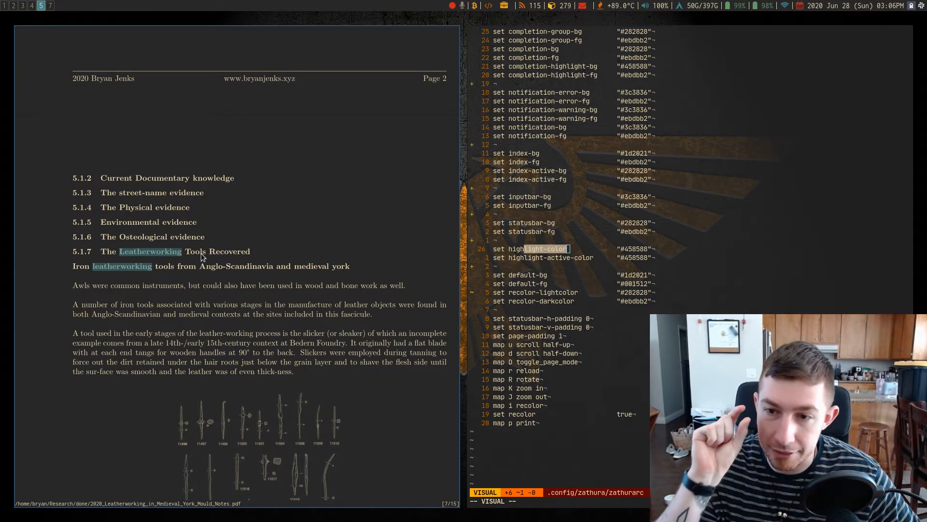
{"action": "mouse_move", "coordinate": [175, 257]}
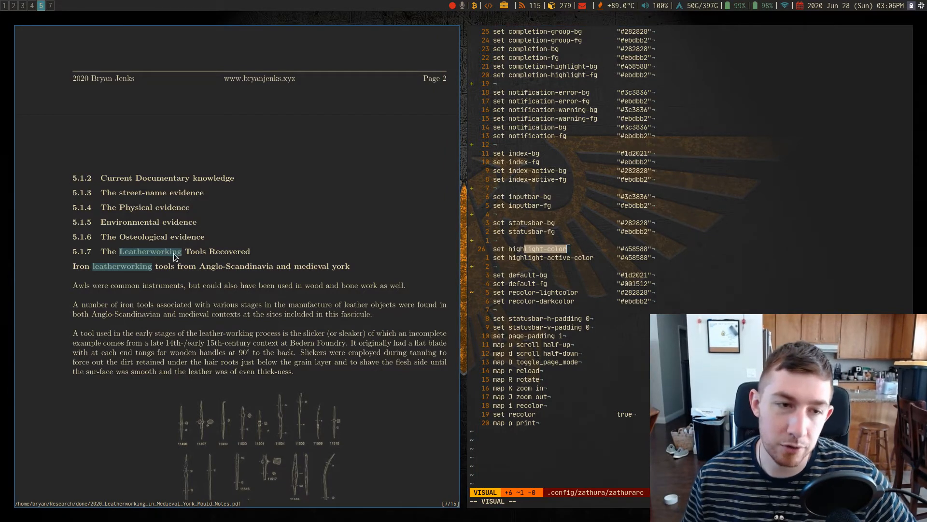
{"action": "mouse_move", "coordinate": [172, 255]}
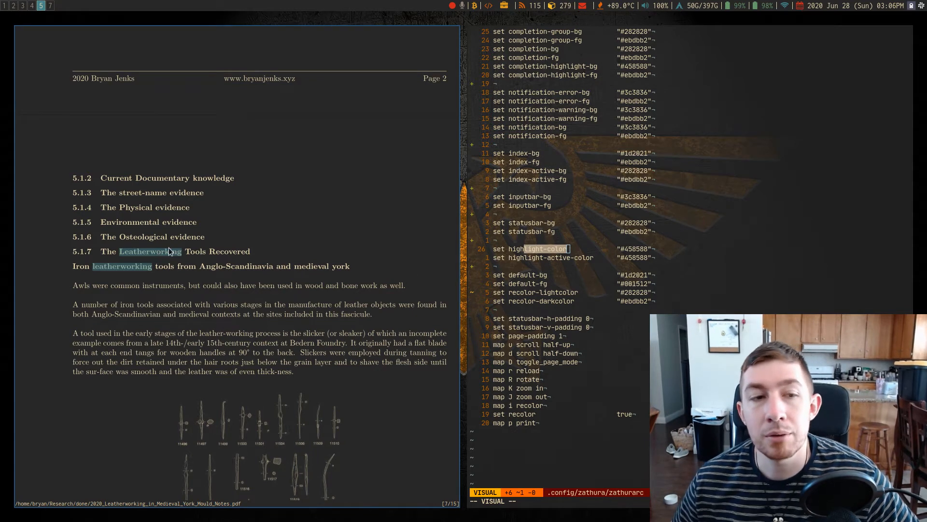
{"action": "mouse_move", "coordinate": [445, 264]}
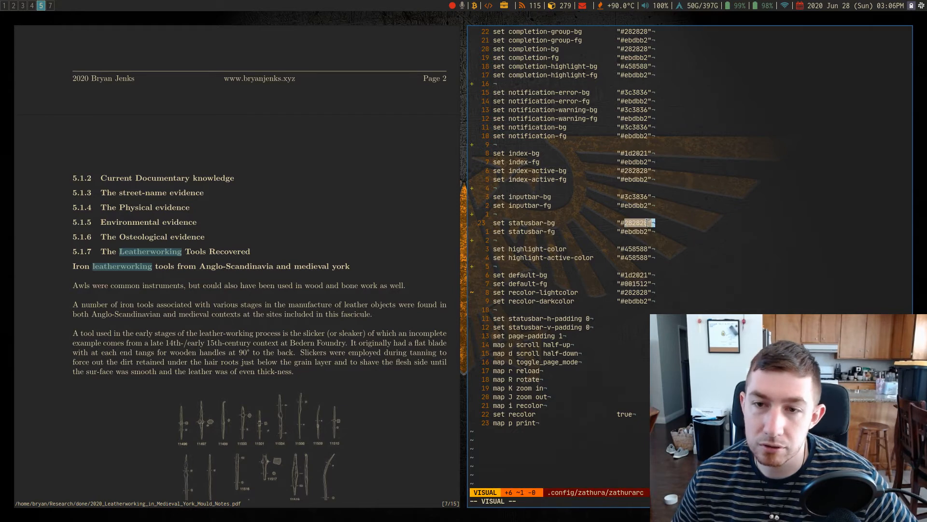
{"action": "key", "text": "Escape"}
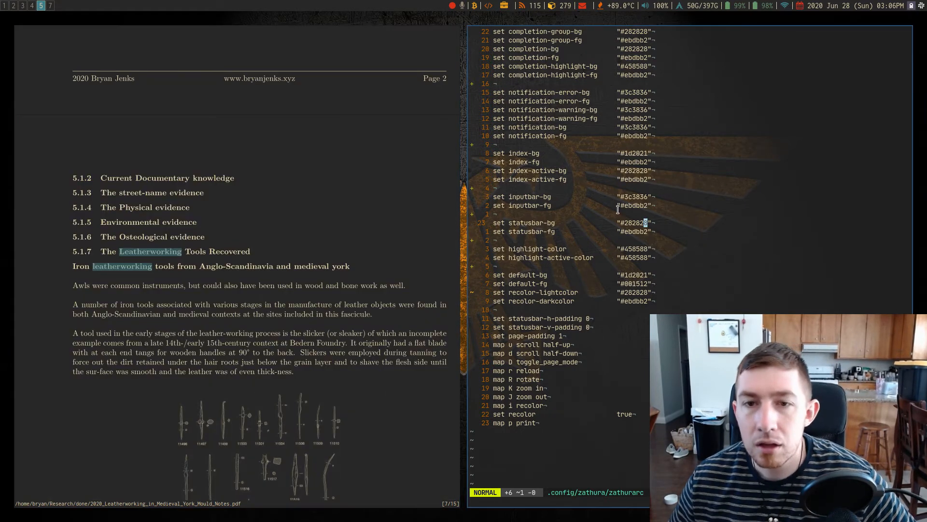
{"action": "key", "text": "v"}
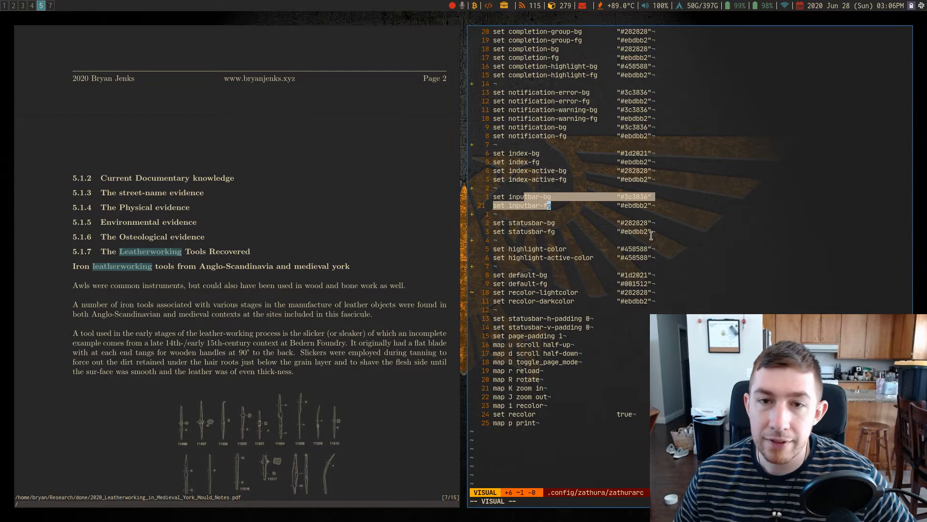
{"action": "mouse_move", "coordinate": [559, 197]}
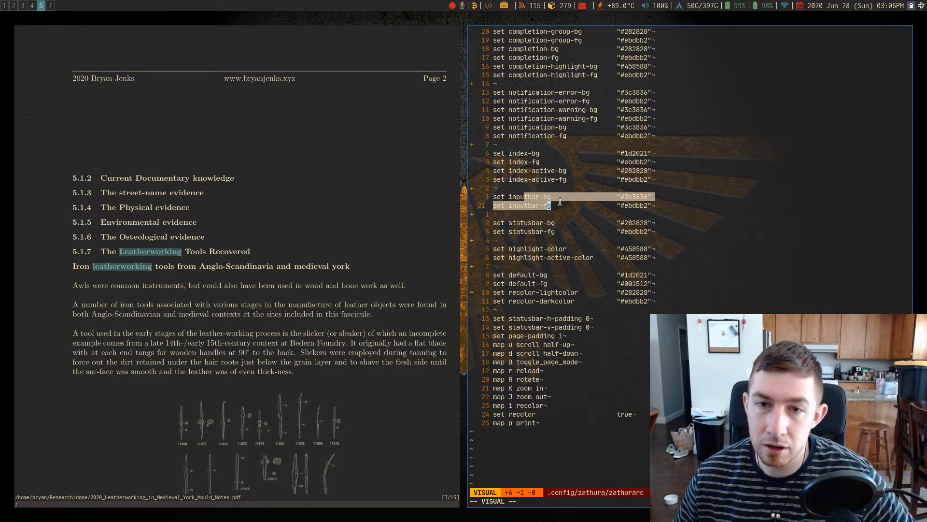
Step: Display the leatherworking notes' table of contents with section page numbers
{"action": "key", "text": "Escape"}
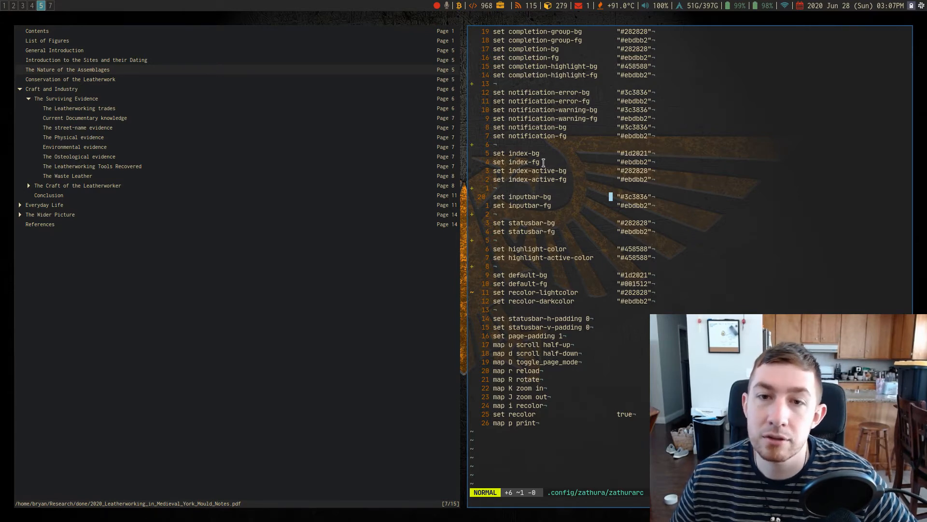
Step: Quit Zathura and bring up the ranger file browser beside the zathurarc settings
{"action": "key", "text": "v"}
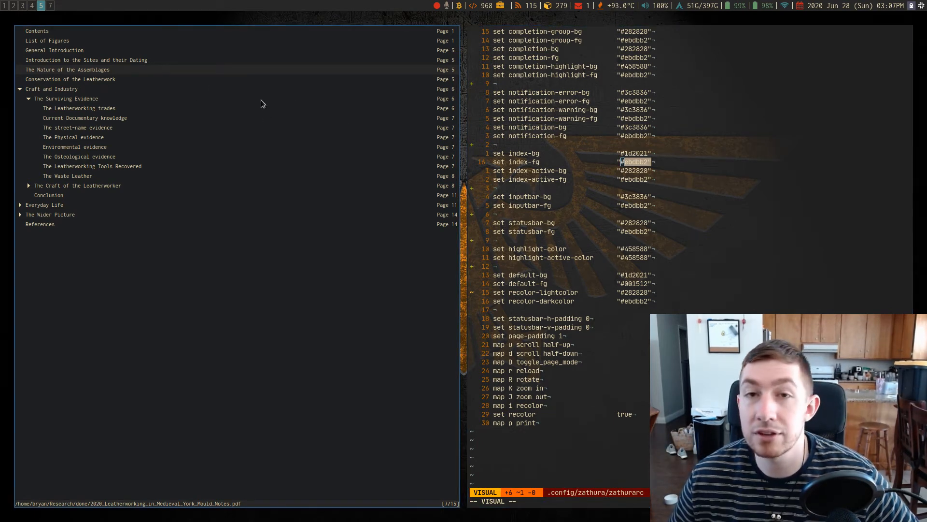
{"action": "mouse_move", "coordinate": [353, 78]}
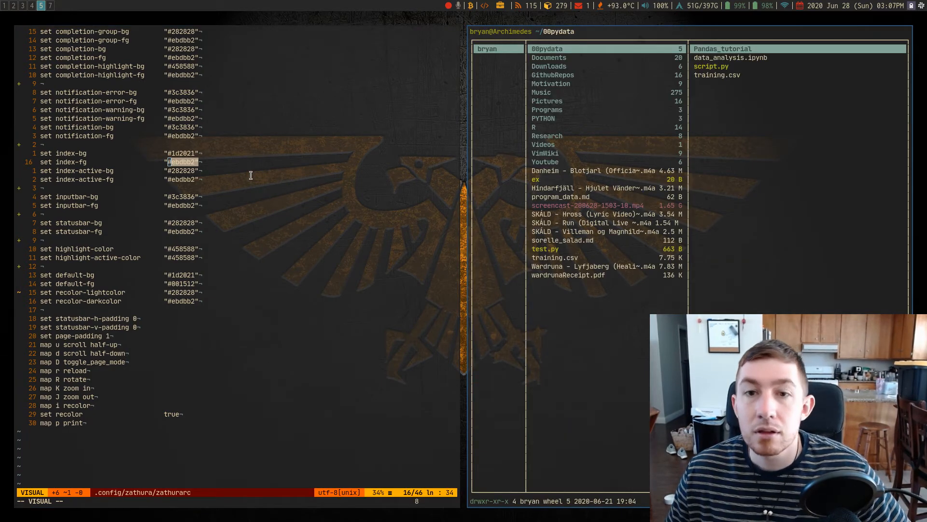
Step: Leave ranger and reopen the leatherworking notes in Zathura on the tools page
{"action": "left_click", "coordinate": [546, 135]}
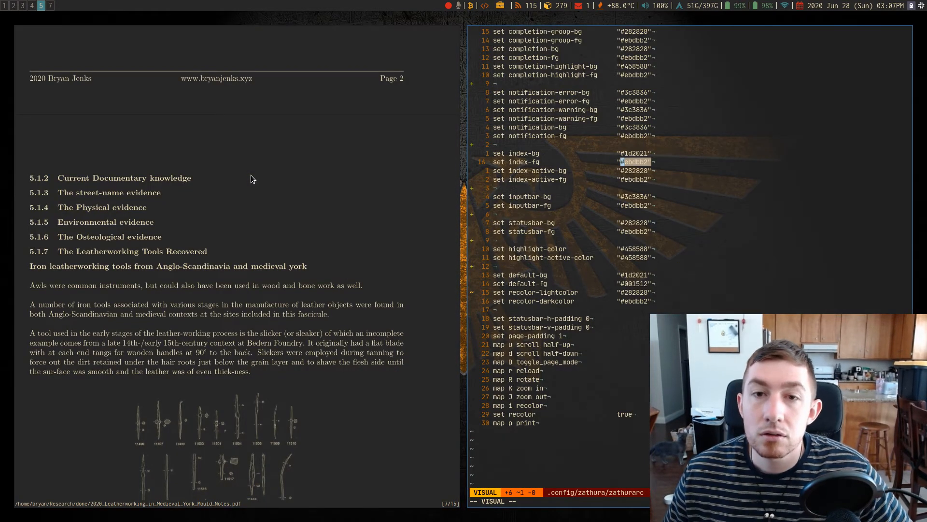
{"action": "mouse_move", "coordinate": [560, 95]}
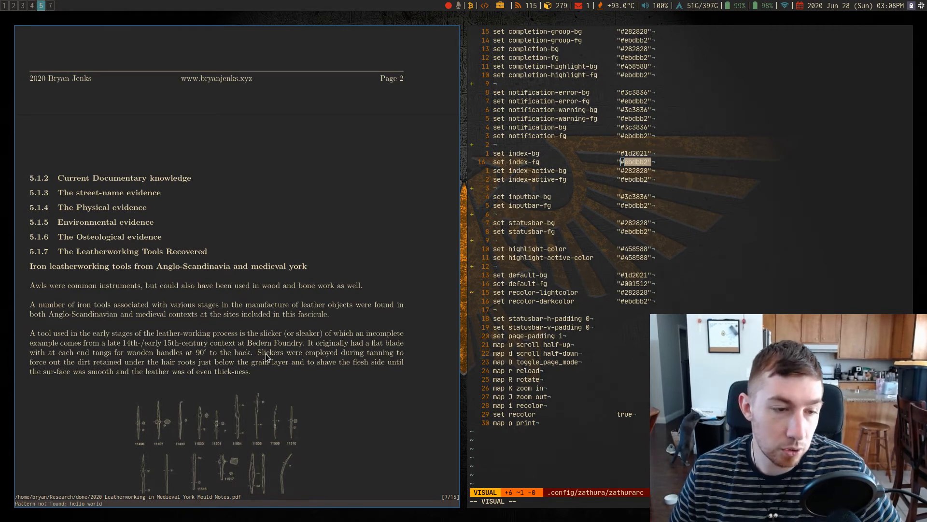
{"action": "mouse_move", "coordinate": [149, 420]}
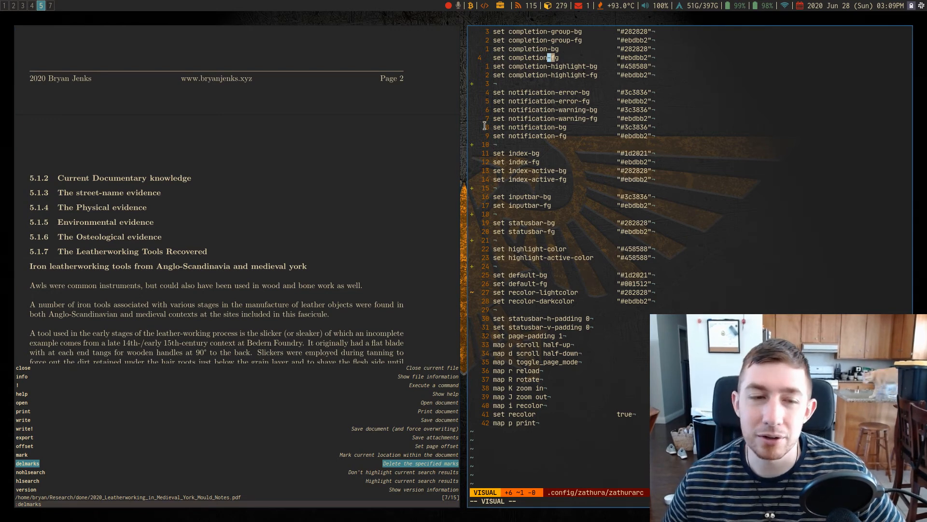
{"action": "mouse_move", "coordinate": [387, 155]}
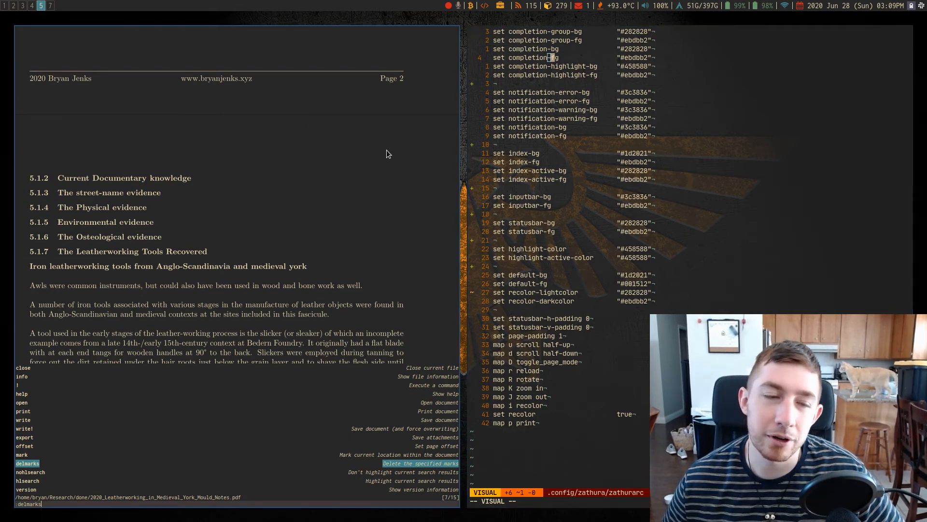
{"action": "mouse_move", "coordinate": [197, 176]}
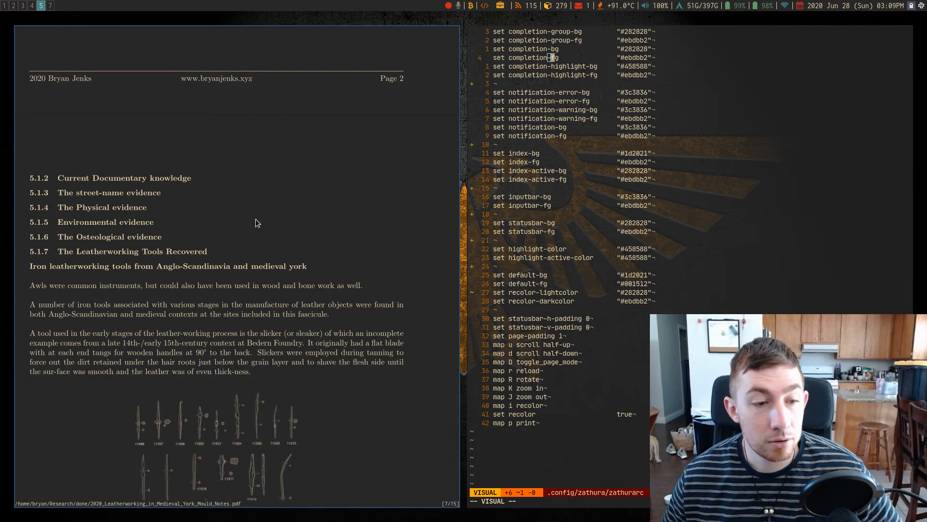
Step: Scroll from the Contents page past the figures list to page 6's leather shoes figure
{"action": "scroll", "scroll_direction": "up", "scroll_amount": 3}
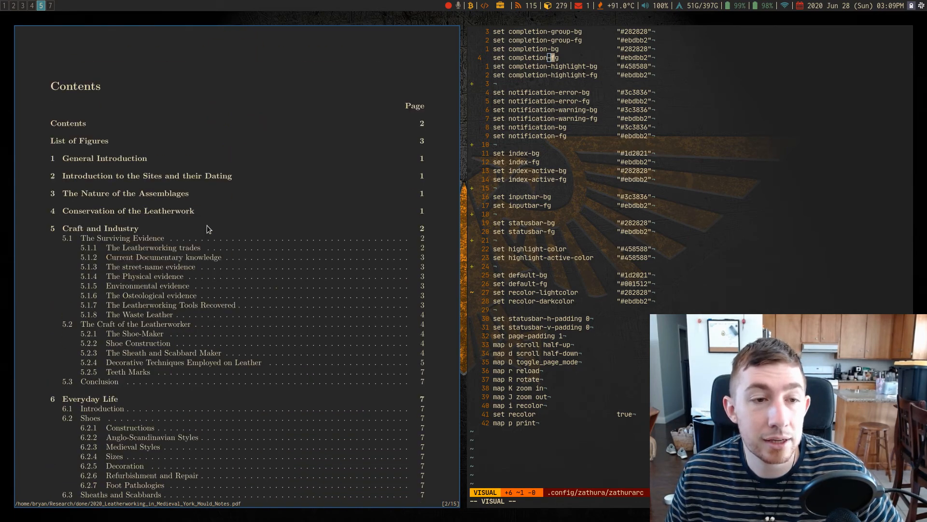
{"action": "scroll", "scroll_direction": "down", "scroll_amount": 3}
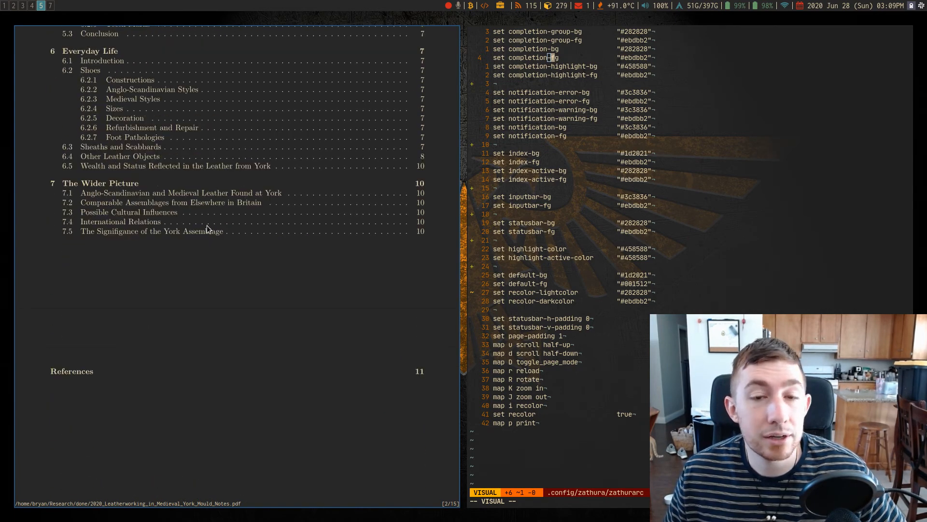
{"action": "scroll", "scroll_direction": "down", "scroll_amount": 3}
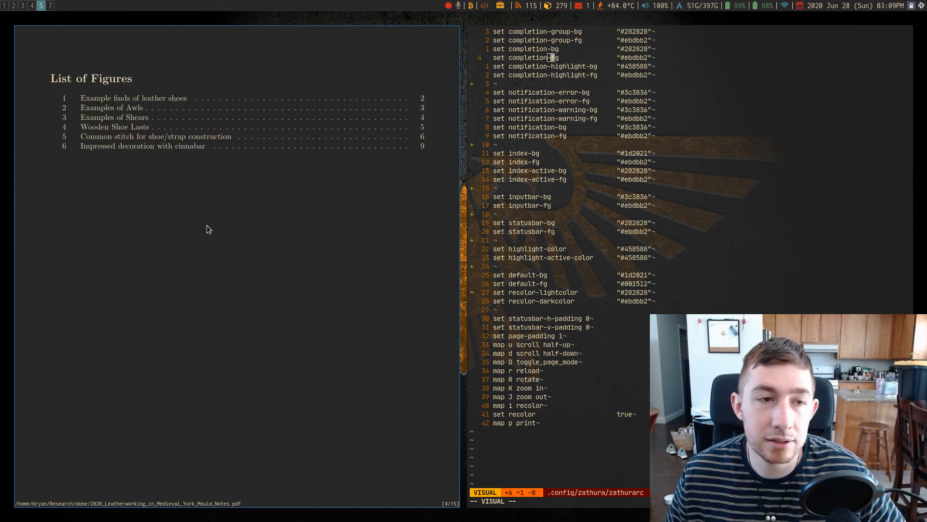
{"action": "scroll", "scroll_direction": "down", "scroll_amount": 3}
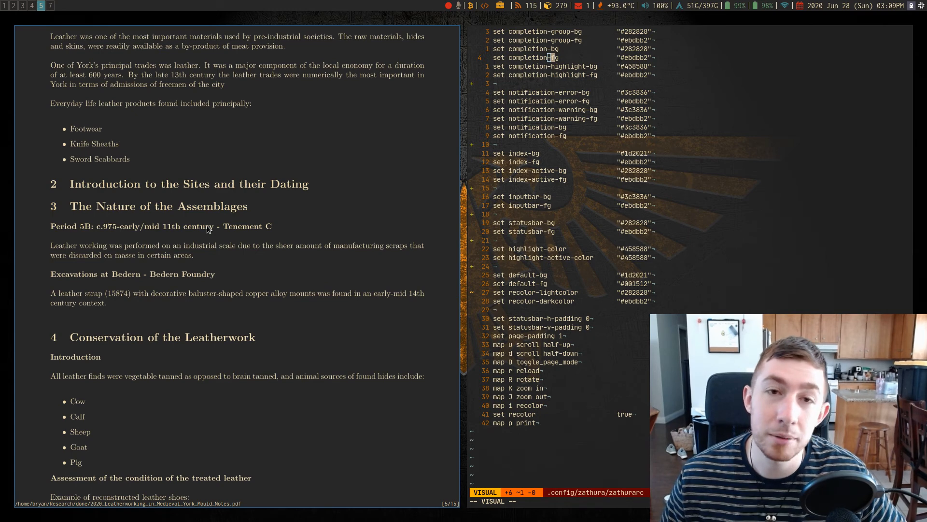
{"action": "scroll", "scroll_direction": "down", "scroll_amount": 3}
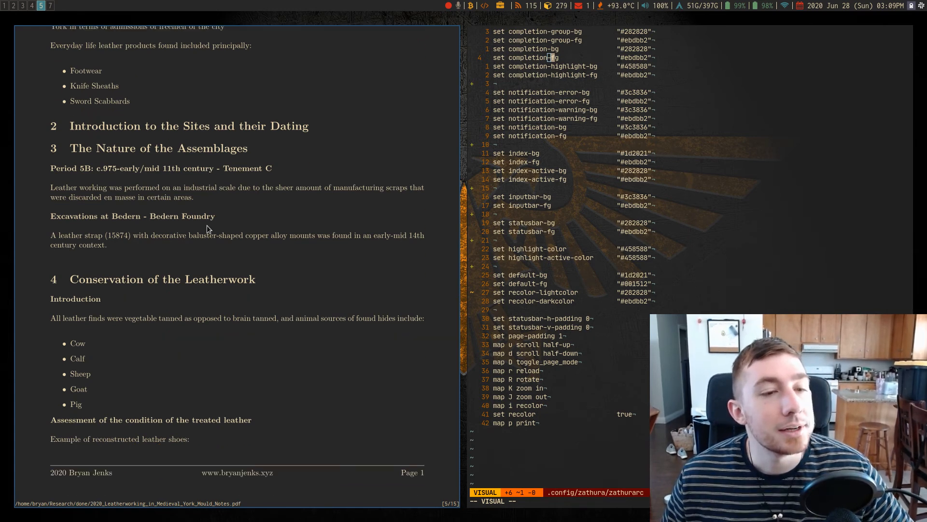
{"action": "scroll", "scroll_direction": "down", "scroll_amount": 3}
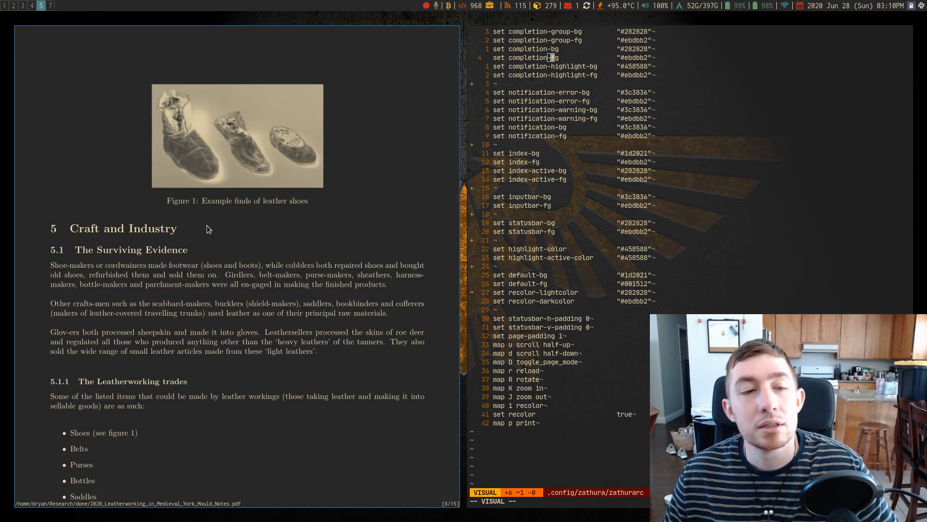
Step: Scroll on to section 5.1.1's leather goods list, ending with leather-covered travelling trunks
{"action": "scroll", "scroll_direction": "down", "scroll_amount": 3}
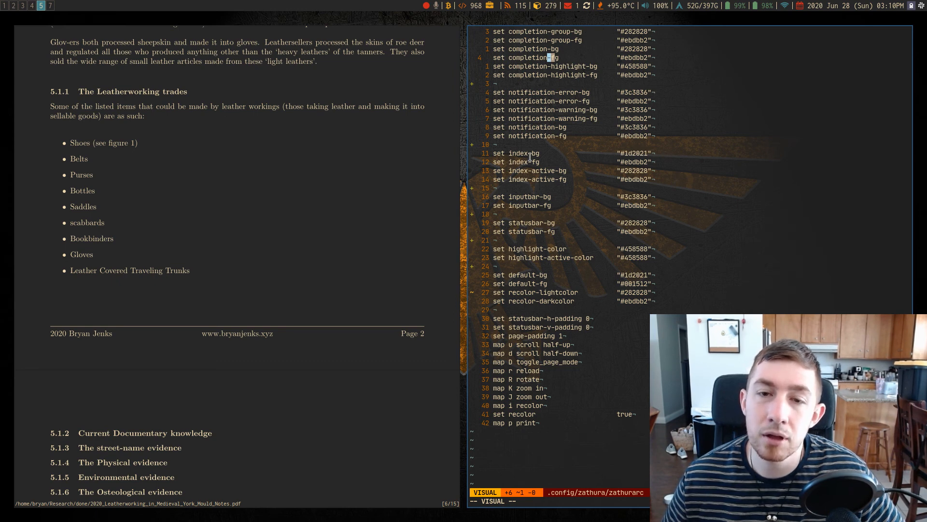
{"action": "mouse_move", "coordinate": [567, 109]}
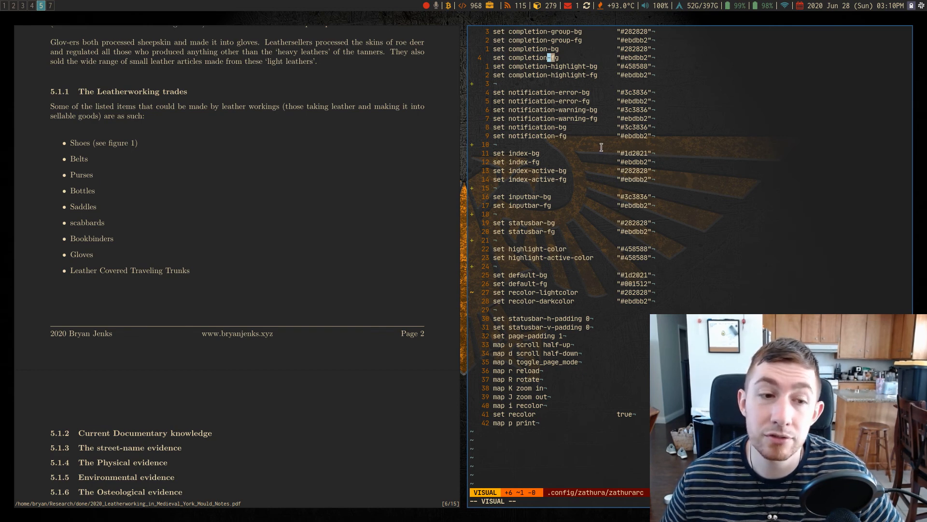
{"action": "mouse_move", "coordinate": [553, 225]}
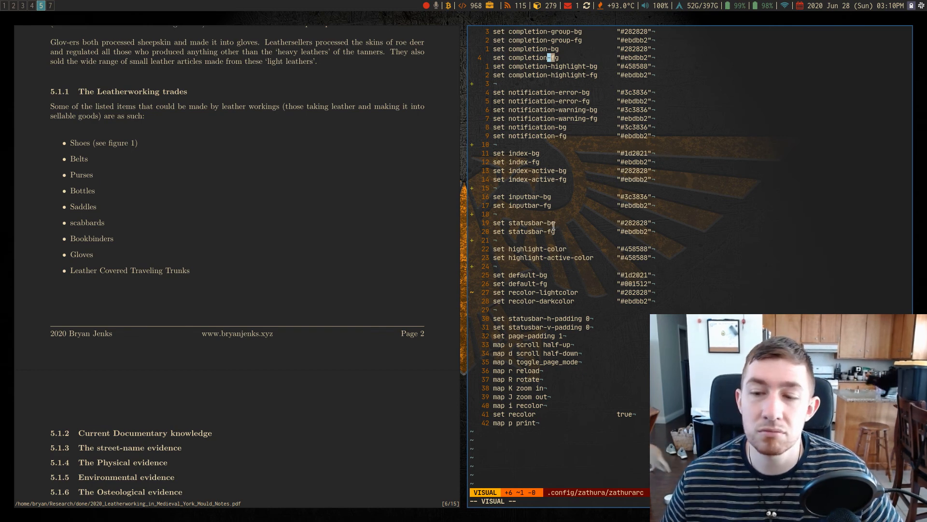
{"action": "mouse_move", "coordinate": [585, 243]}
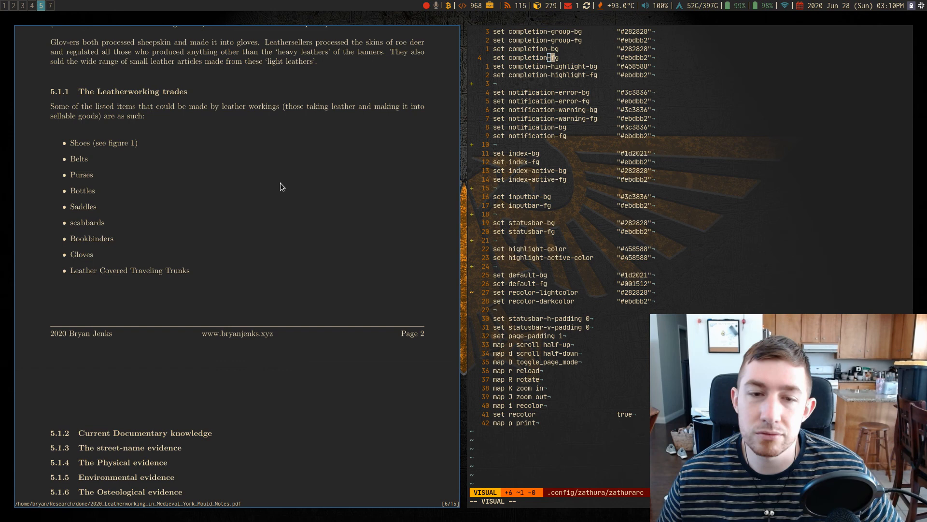
{"action": "mouse_move", "coordinate": [207, 229]}
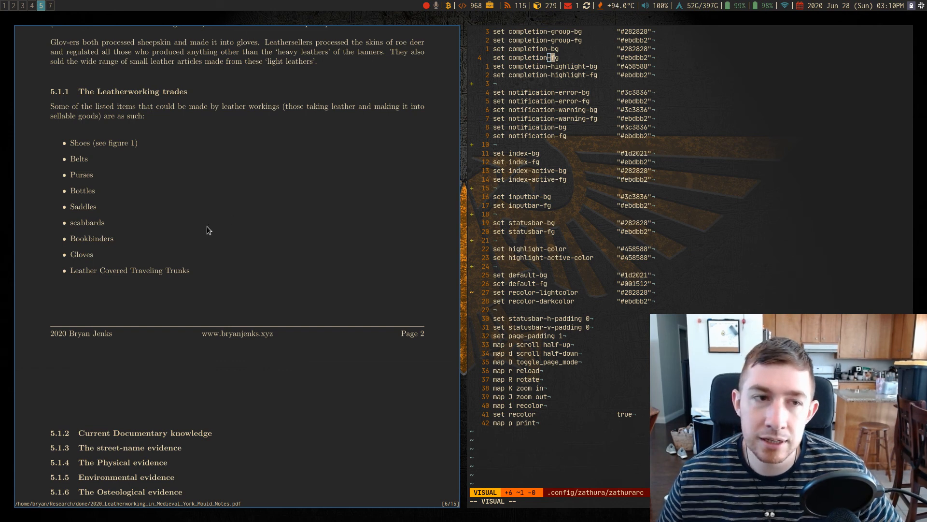